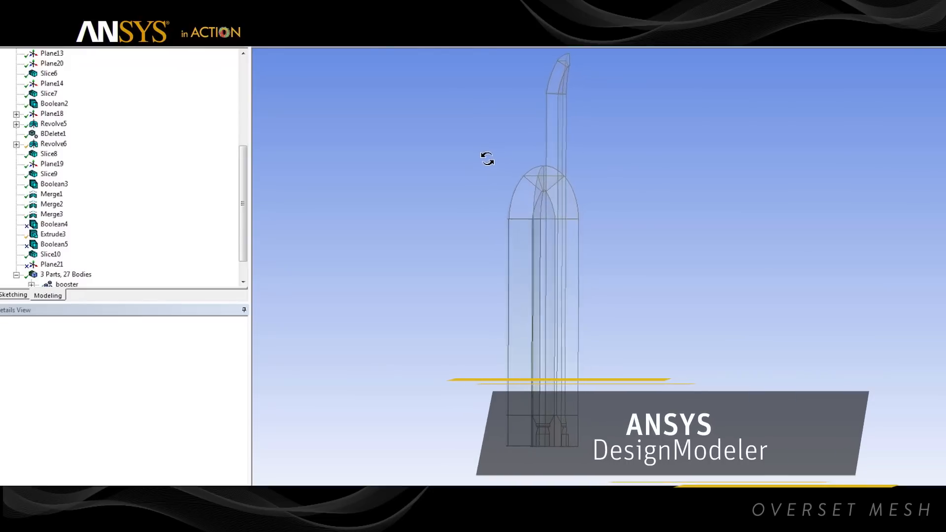
Highlight the booster and main parts in the Tree Outline.
scroll(down, 3)
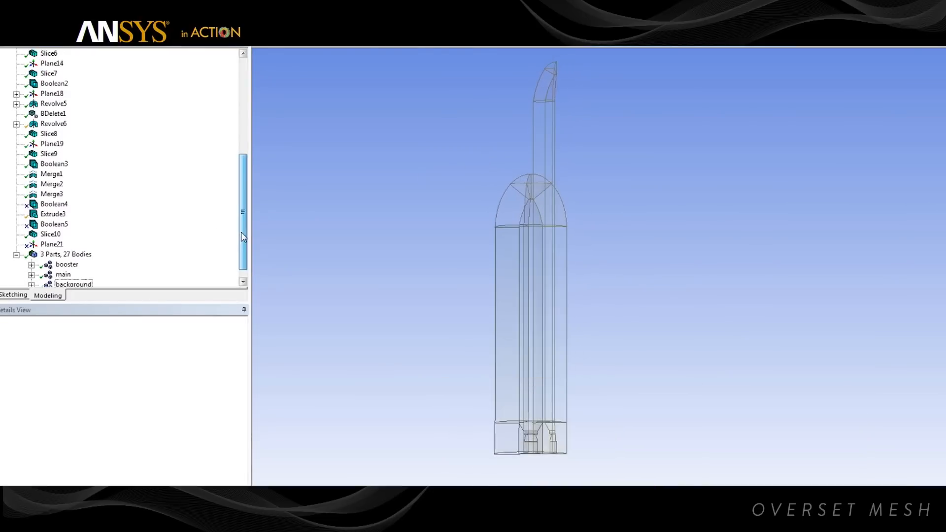
click(66, 254)
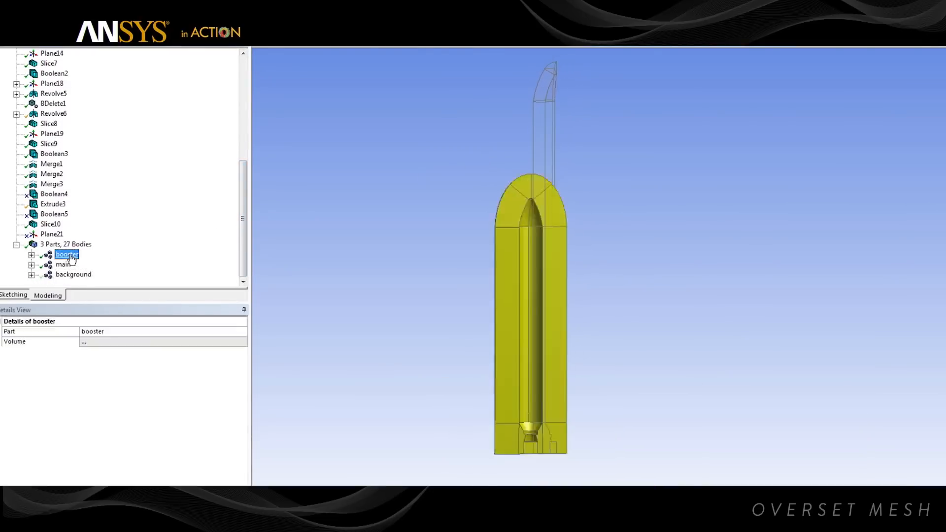
click(67, 255)
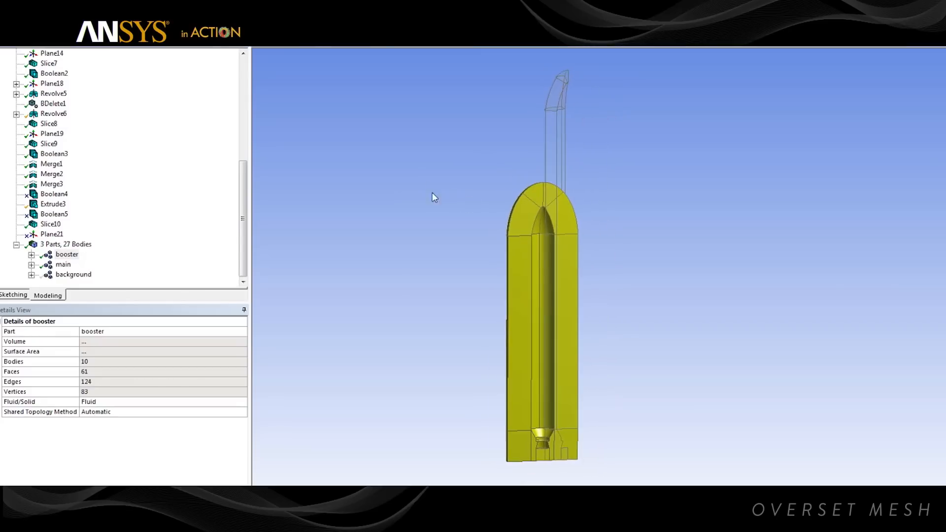
click(62, 264)
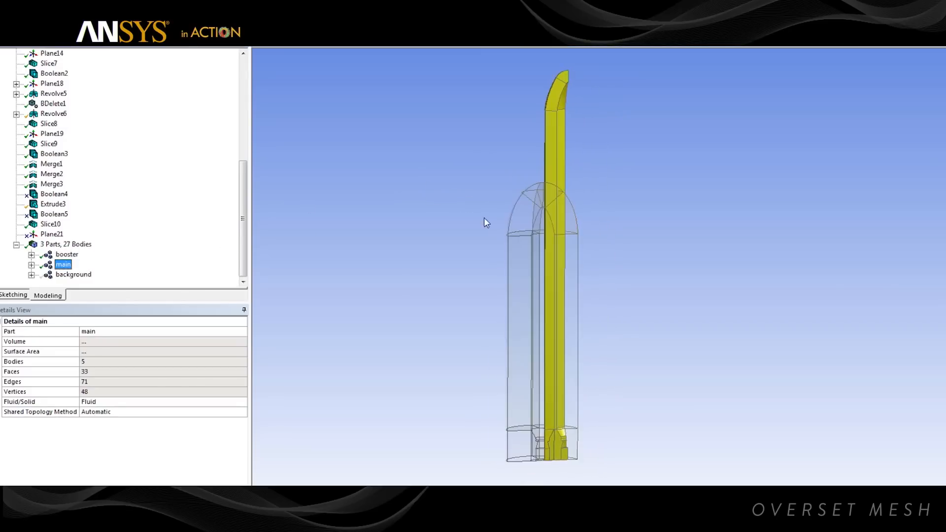
Expand the booster part and select its individual bodies.
click(81, 184)
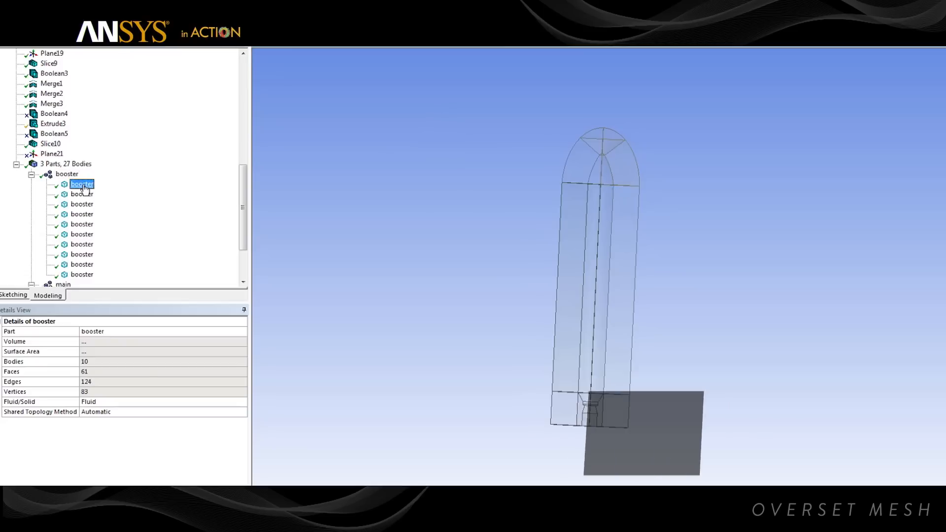
click(82, 194)
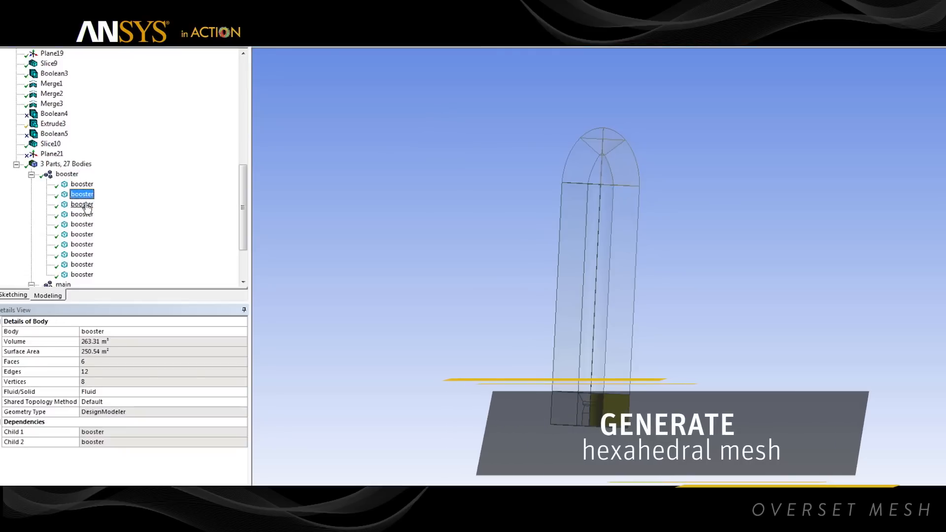
click(81, 213)
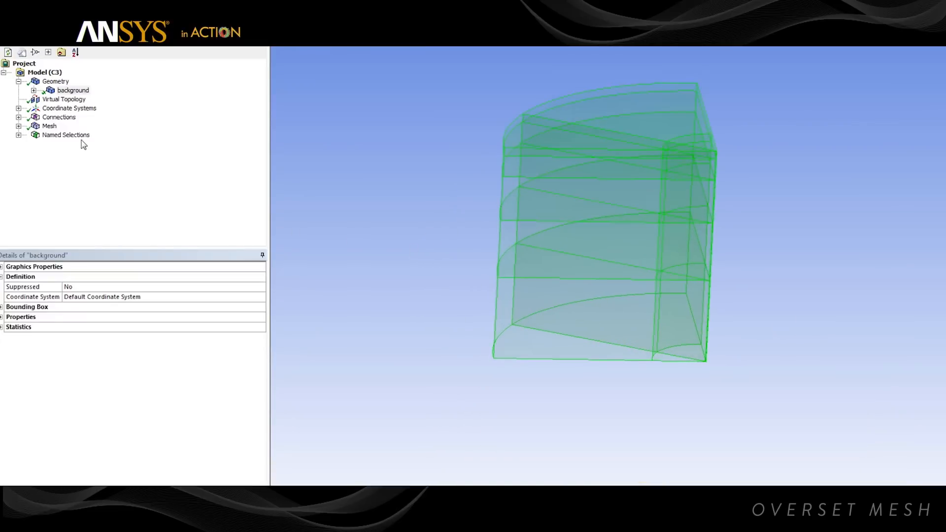
Open the background geometry model in ANSYS Meshing and review its Model tree.
click(49, 126)
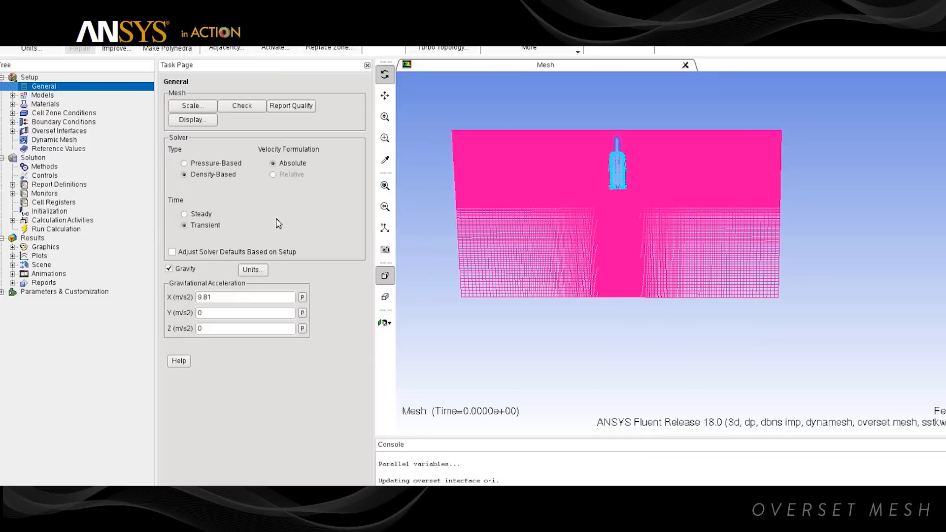
mouse_move(229, 238)
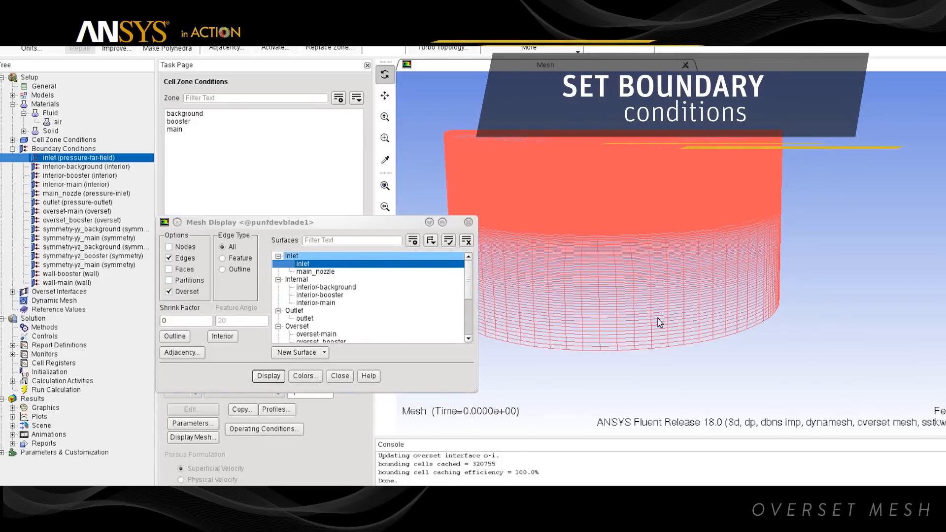
Display the inlet boundary's surface mesh from Mesh Display.
click(54, 166)
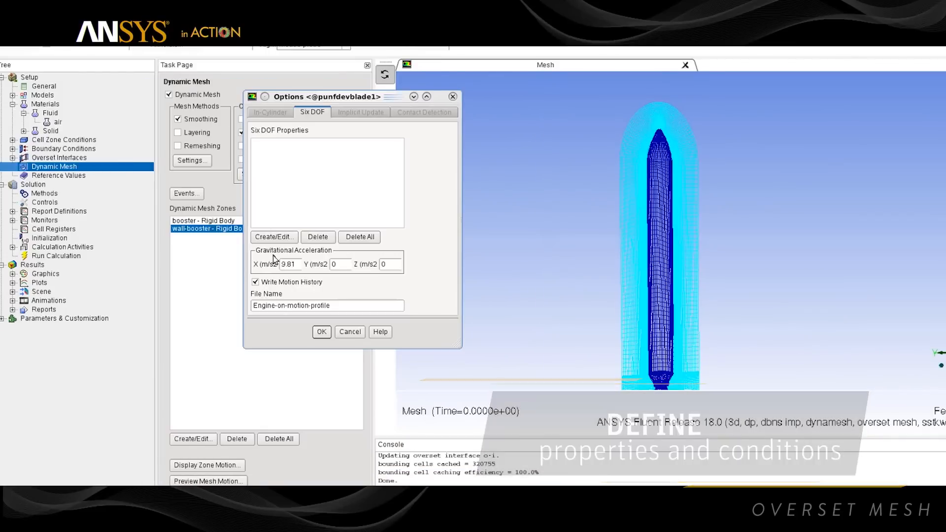
Select the 9.81 X gravitational acceleration value in the Six DOF options.
triple_click(279, 264)
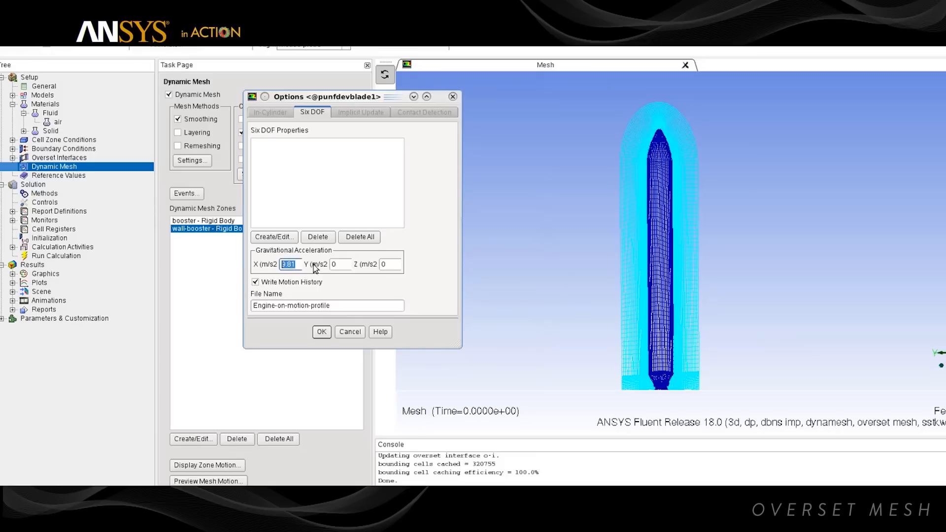